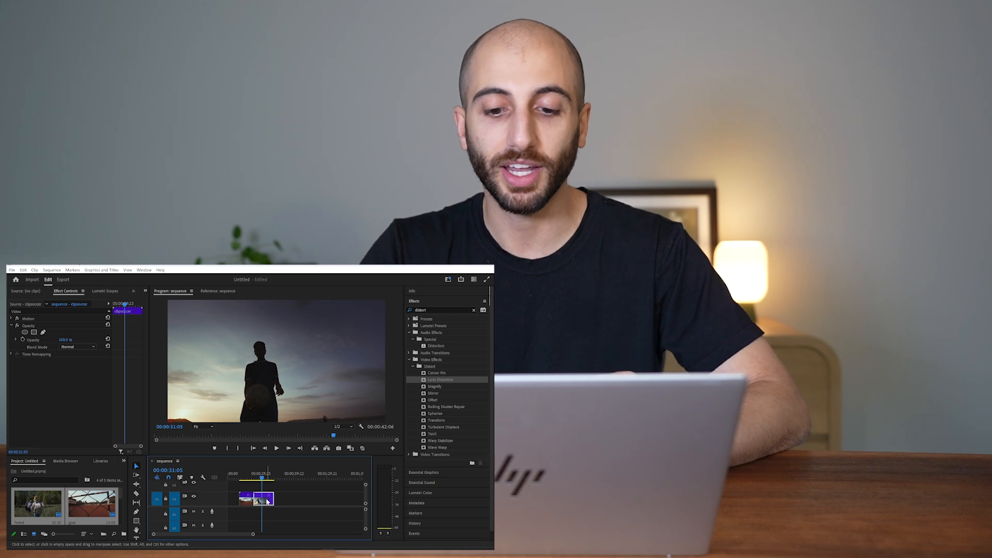
pyautogui.moveTo(265, 500)
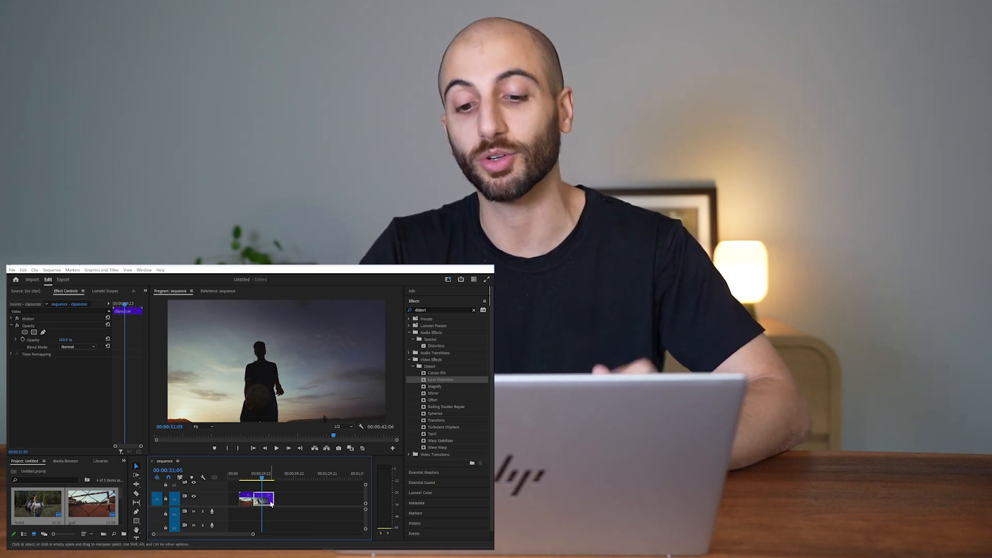
# Replace the silhouetted player clip with a linked After Effects composition
pyautogui.rightClick(512, 471)
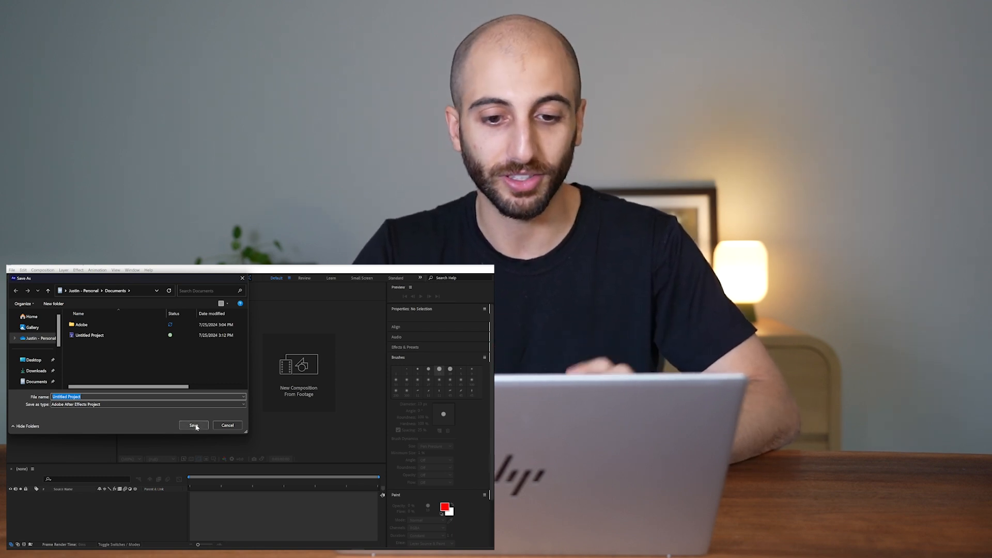
# Save the new After Effects project into the Documents folder
pyautogui.click(194, 424)
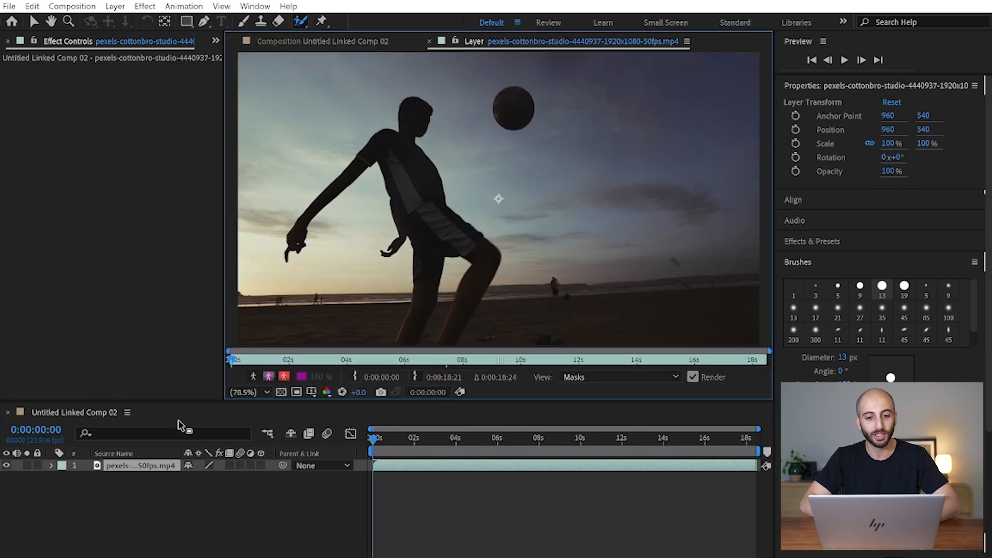
# Paint a Roto Brush stroke over the player so the matte isolates player and ball across the clip
pyautogui.moveTo(420, 265); pyautogui.dragTo(419, 319)
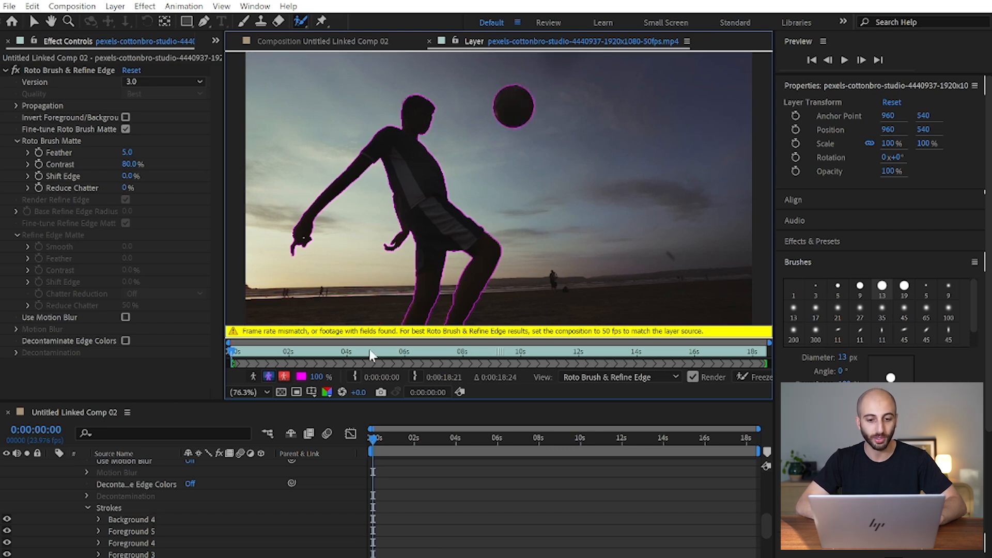
pyautogui.moveTo(461, 449)
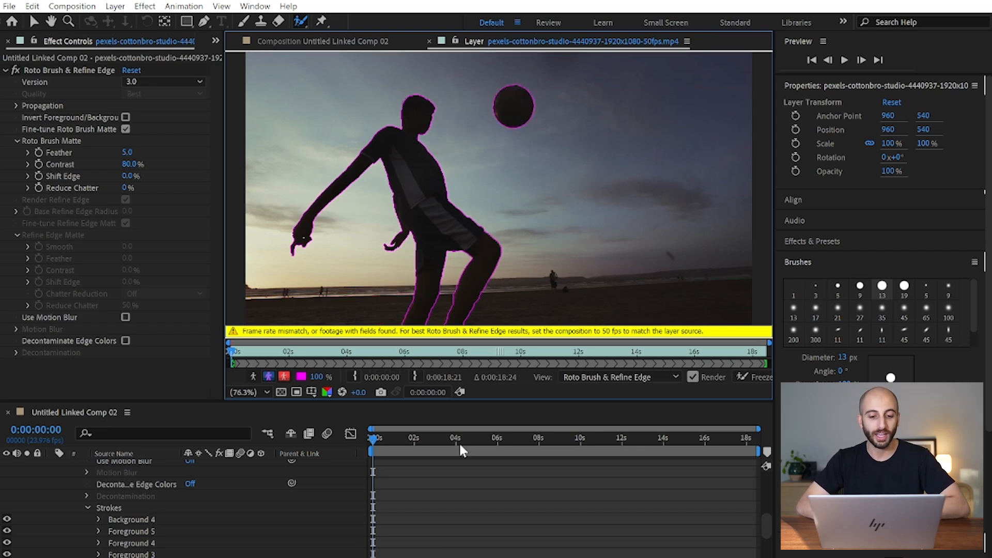
pyautogui.click(758, 376)
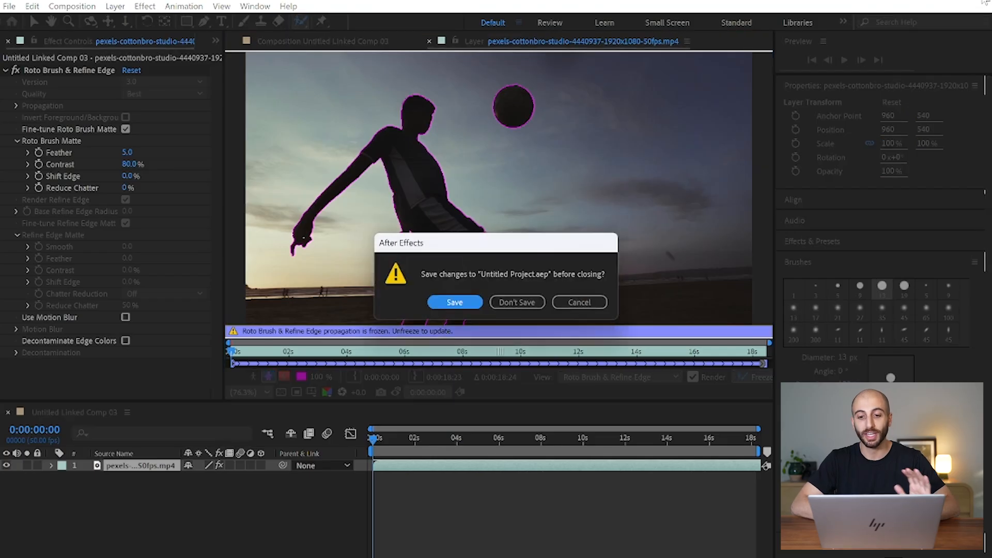
# Save the After Effects project with the frozen roto matte before closing
pyautogui.click(515, 302)
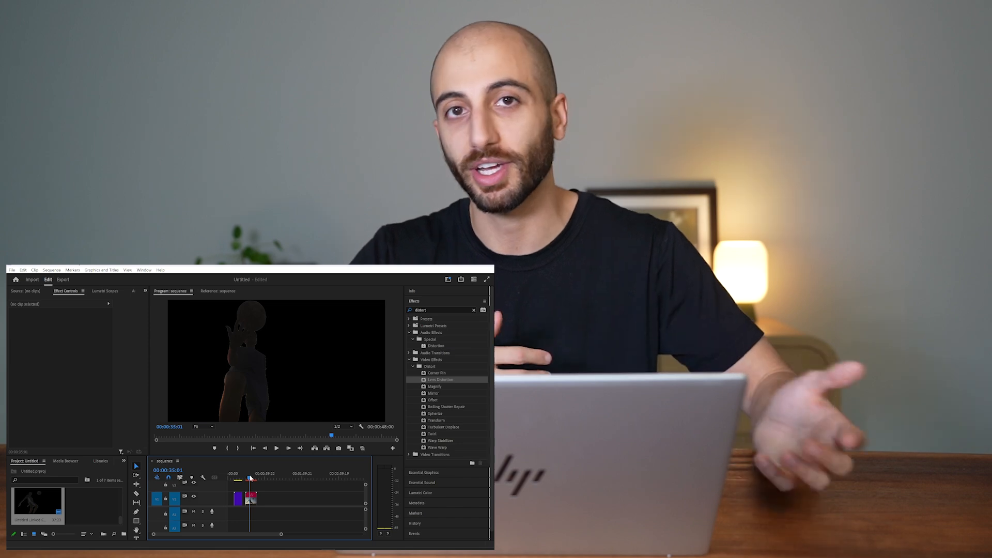
# Scrub the linked composition clip to check the isolated player over black
pyautogui.click(474, 280)
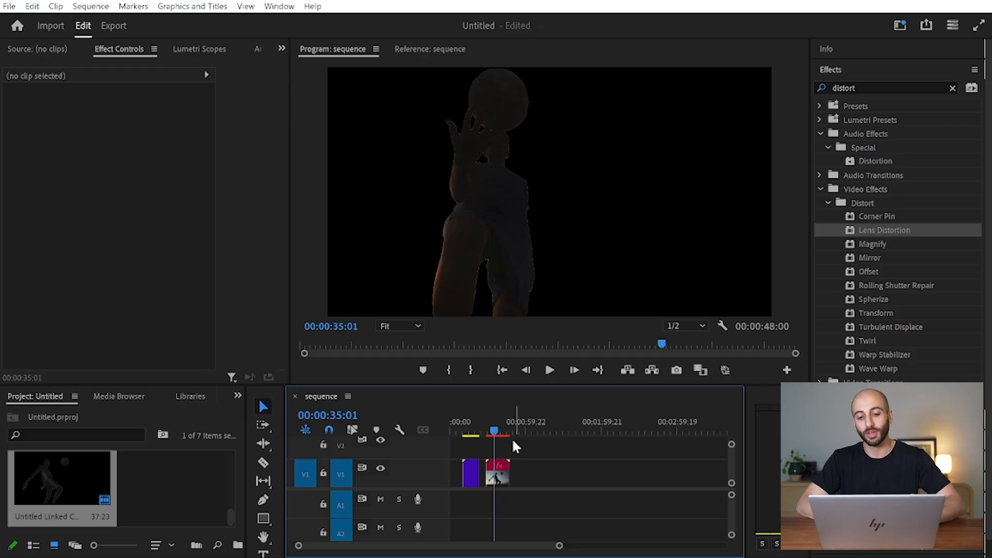
pyautogui.moveTo(474, 480)
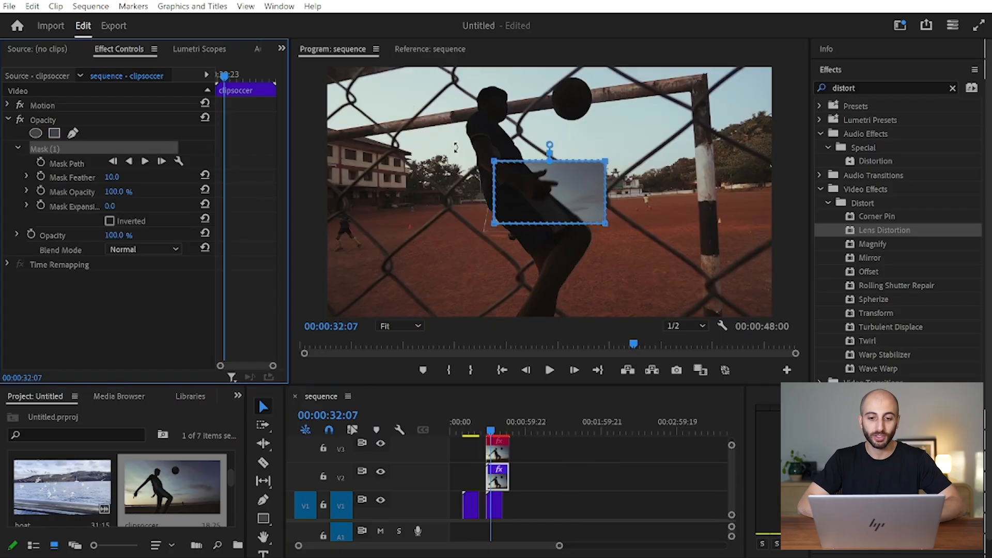
# Enlarge and tilt the feathered rectangle mask across the soccer clip frame
pyautogui.moveTo(550, 194); pyautogui.dragTo(357, 221)
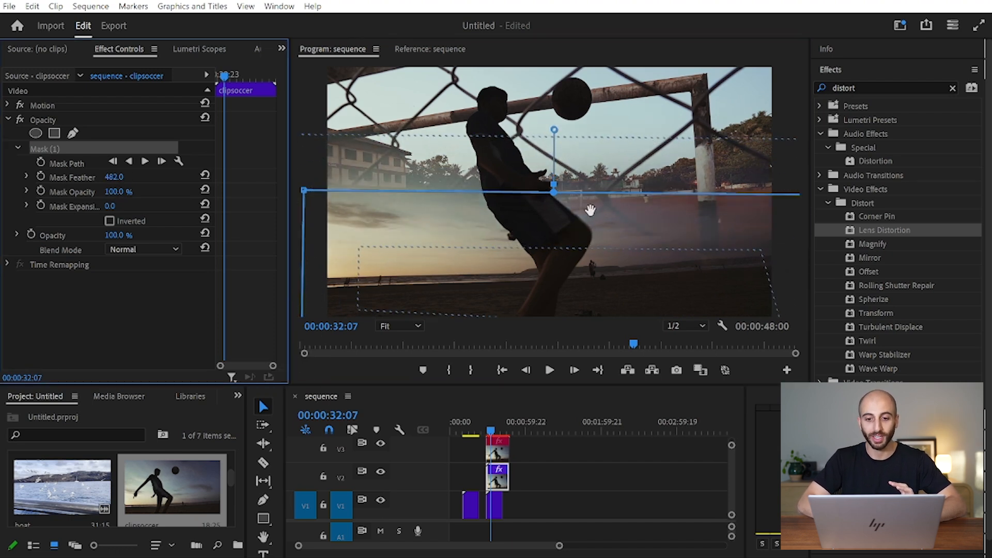
pyautogui.moveTo(554, 190); pyautogui.dragTo(540, 226)
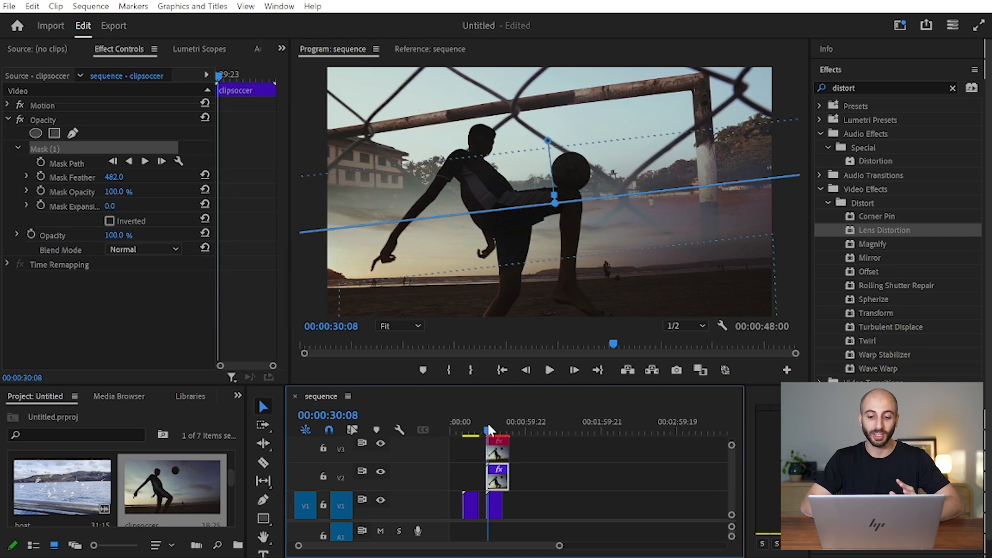
# Review the blend at several moments, hiding the cut-out player to compare
pyautogui.click(549, 369)
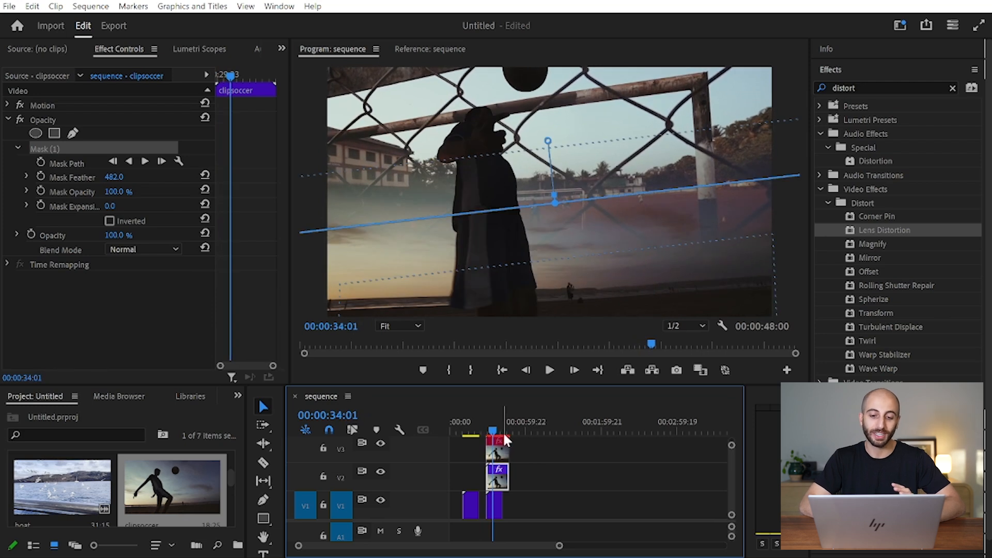
pyautogui.click(549, 369)
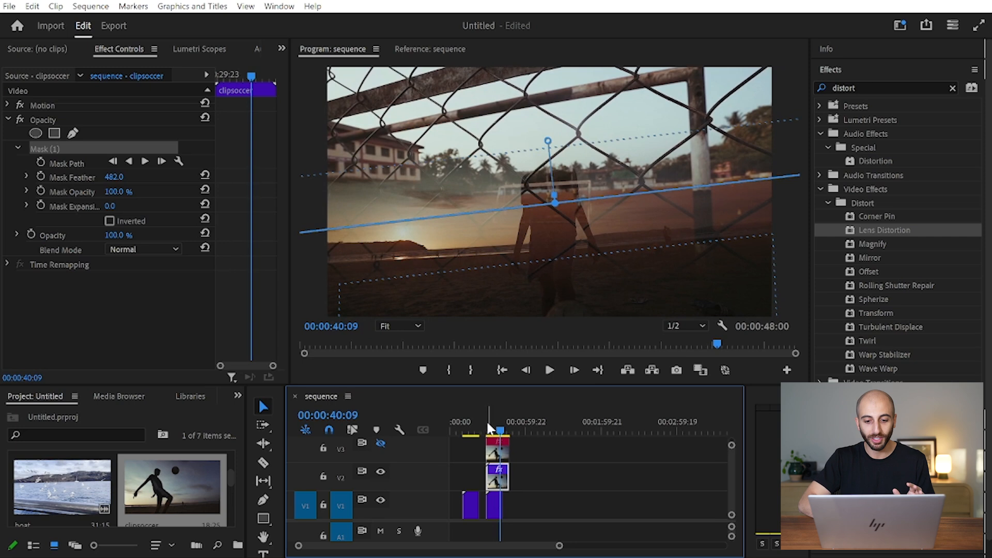
pyautogui.click(548, 370)
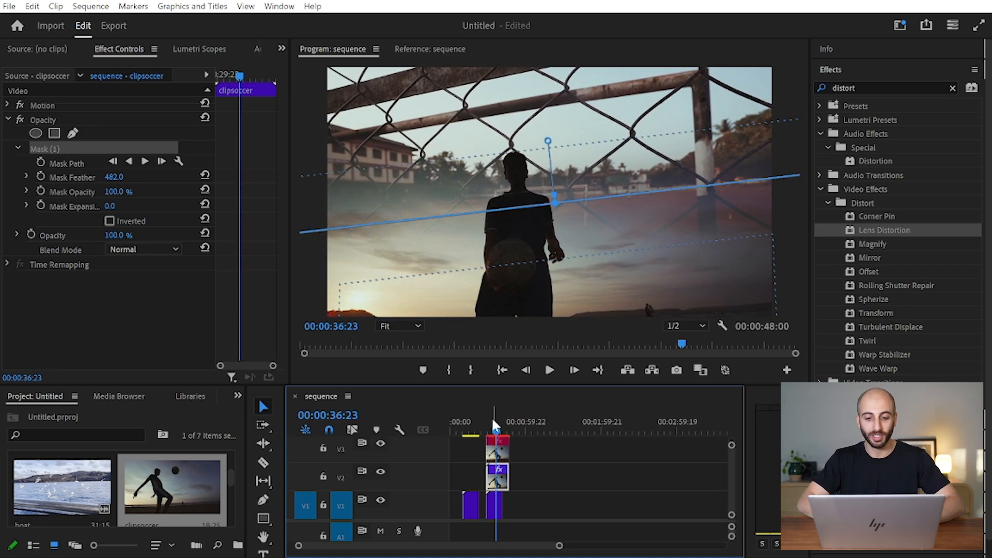
pyautogui.click(548, 370)
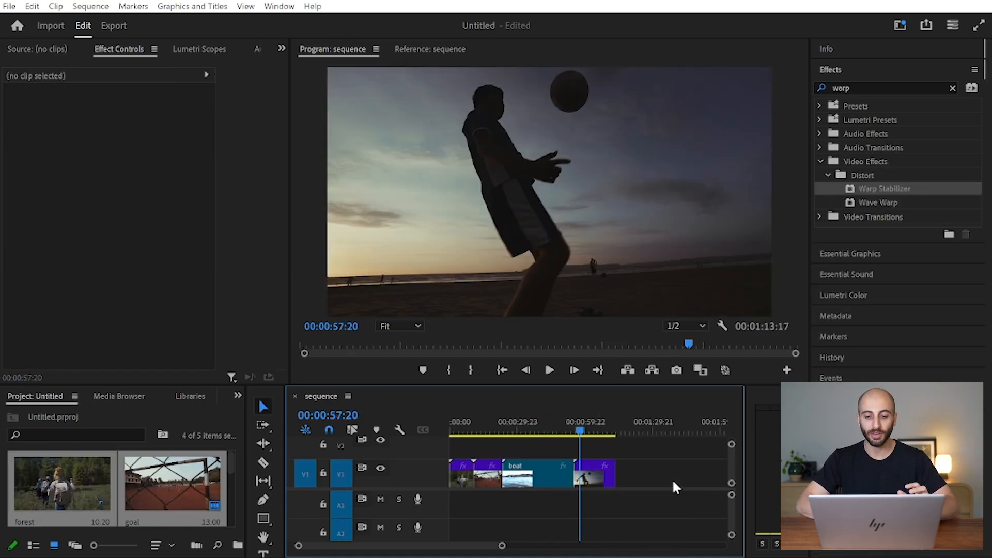
pyautogui.moveTo(662, 482)
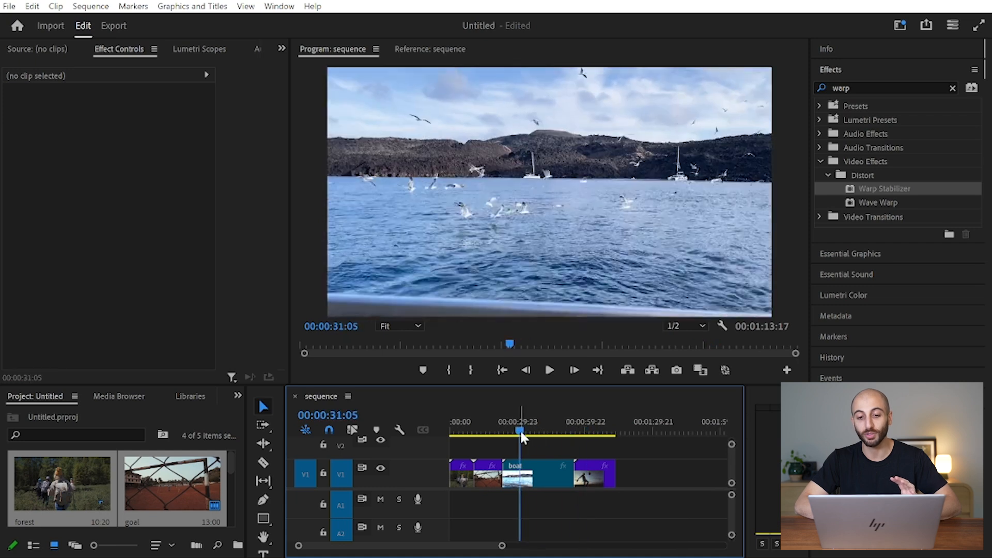
# Preview the shaky boat footage and apply Warp Stabilizer to the boat clip
pyautogui.click(548, 369)
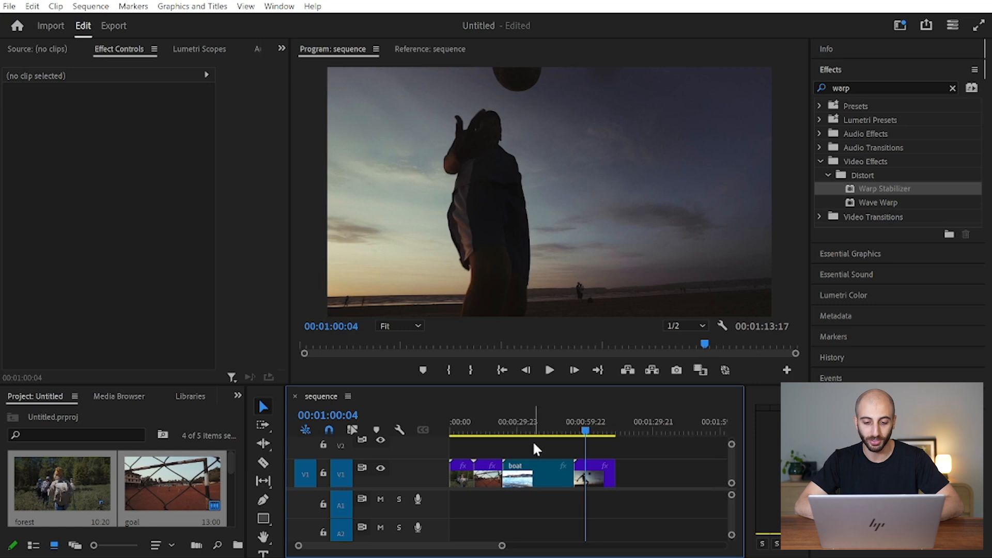
pyautogui.click(516, 430)
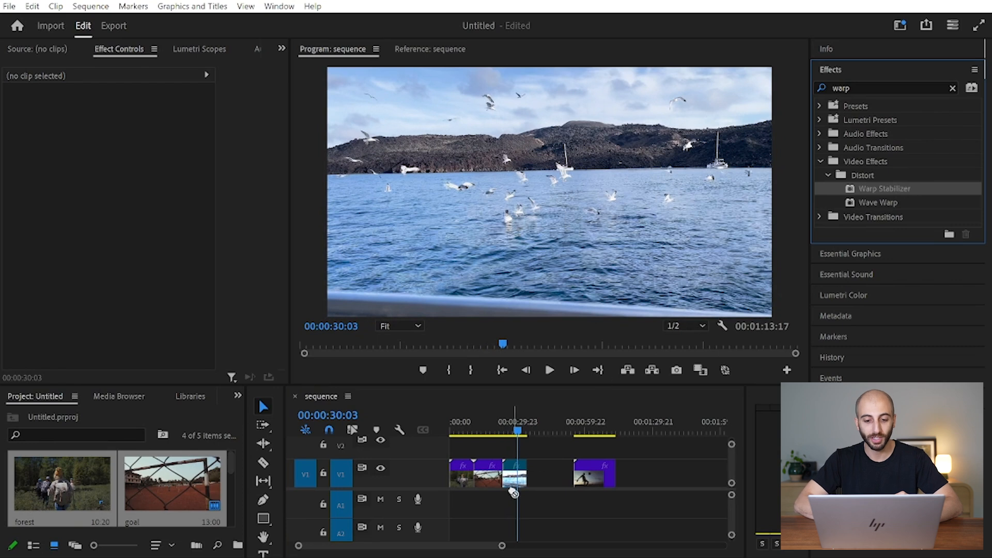
pyautogui.click(515, 472)
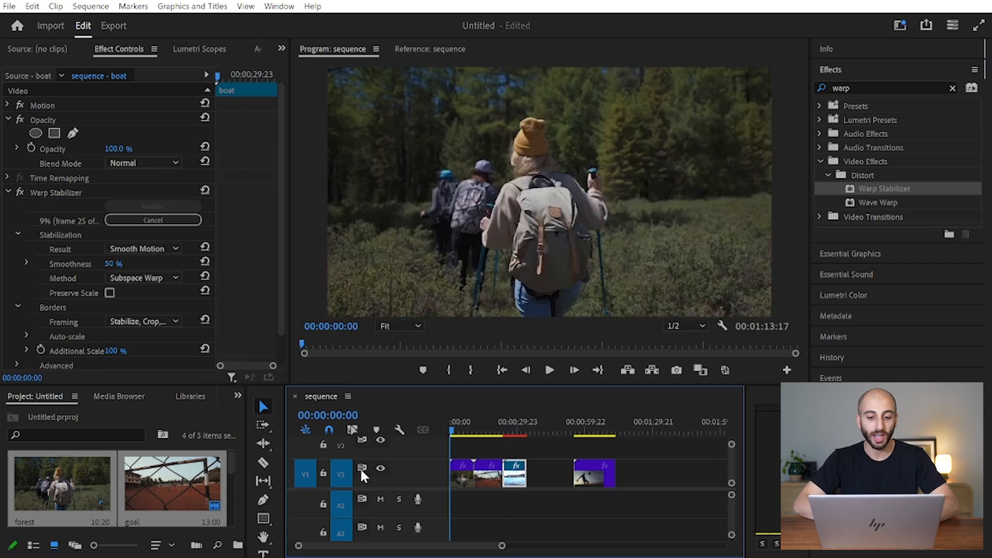
pyautogui.click(548, 370)
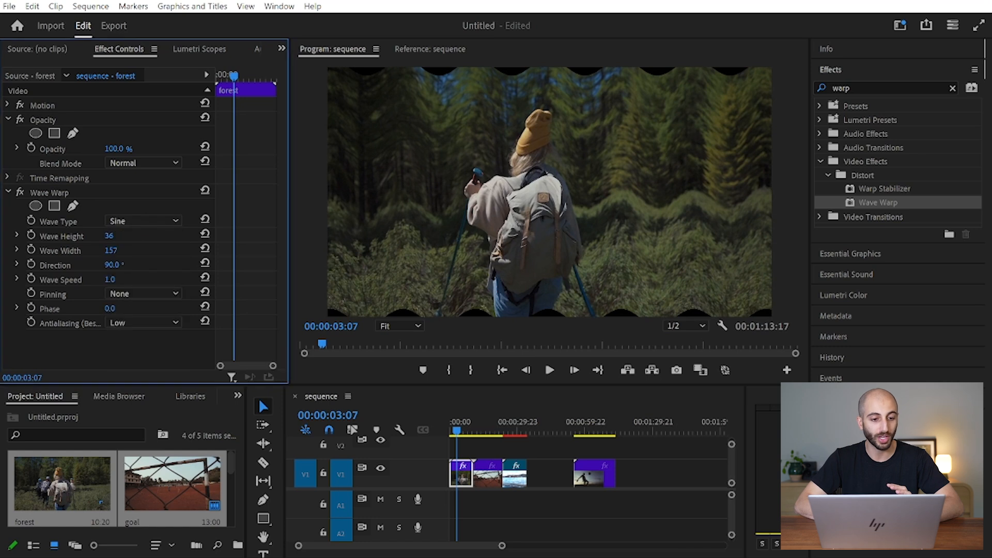
# Add an inverted ellipse mask with feather 84 so the hiker stays undistorted by Wave Warp
pyautogui.click(142, 293)
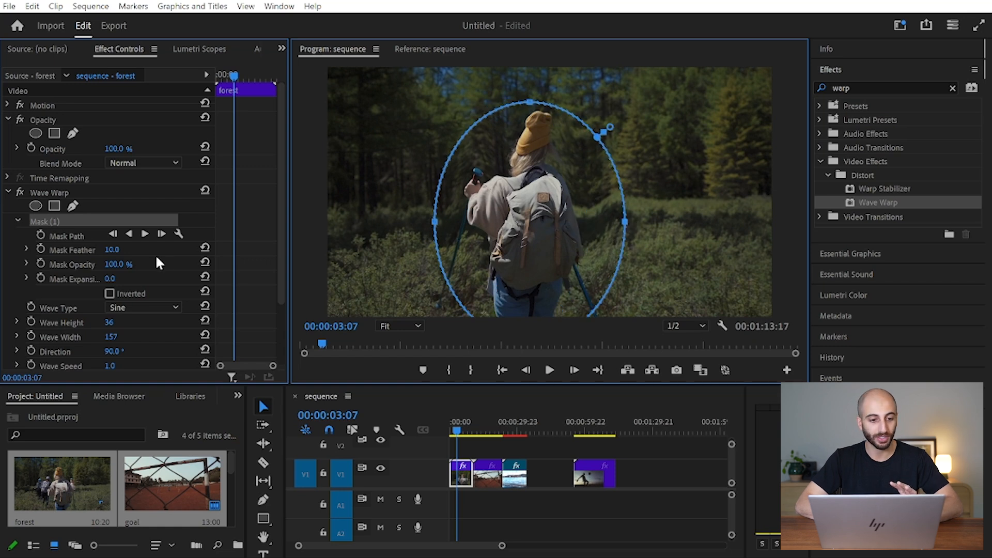
pyautogui.click(109, 294)
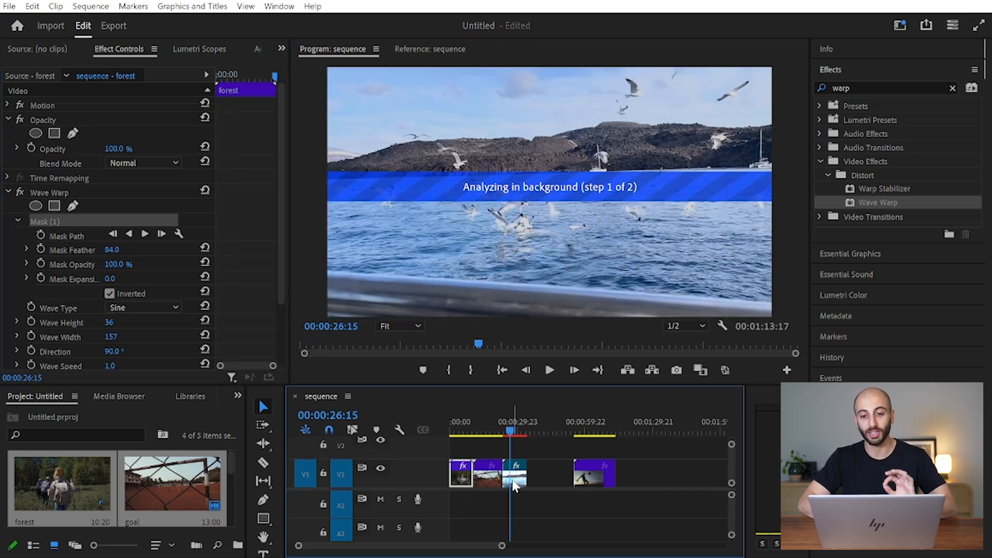
# Check the boat clip's stabilization progress and preview the stabilized footage
pyautogui.click(513, 473)
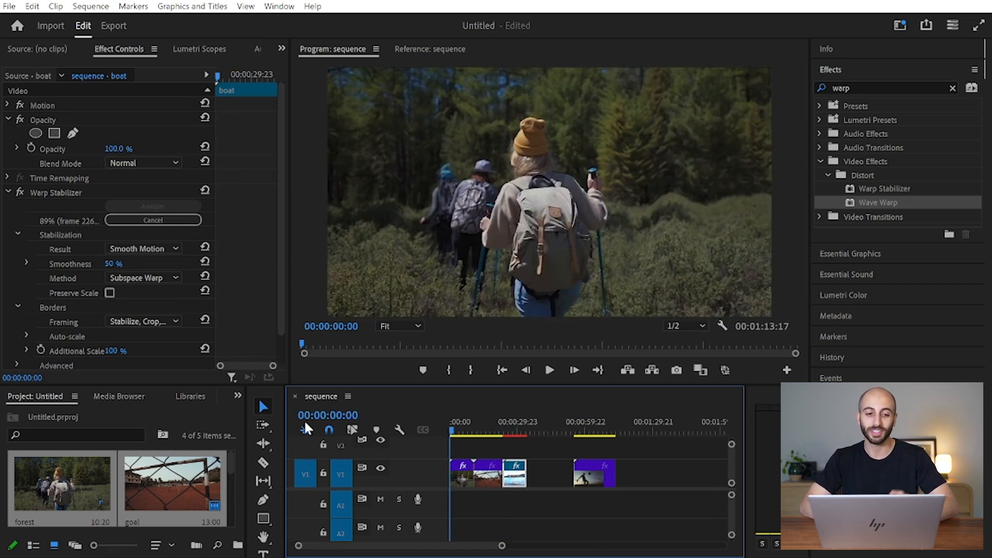
pyautogui.moveTo(329, 429)
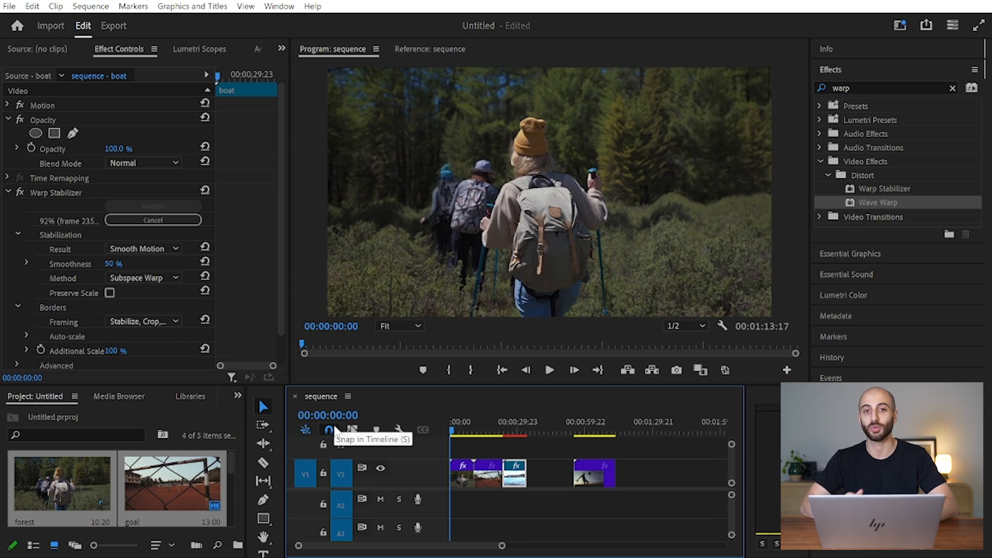
pyautogui.click(509, 422)
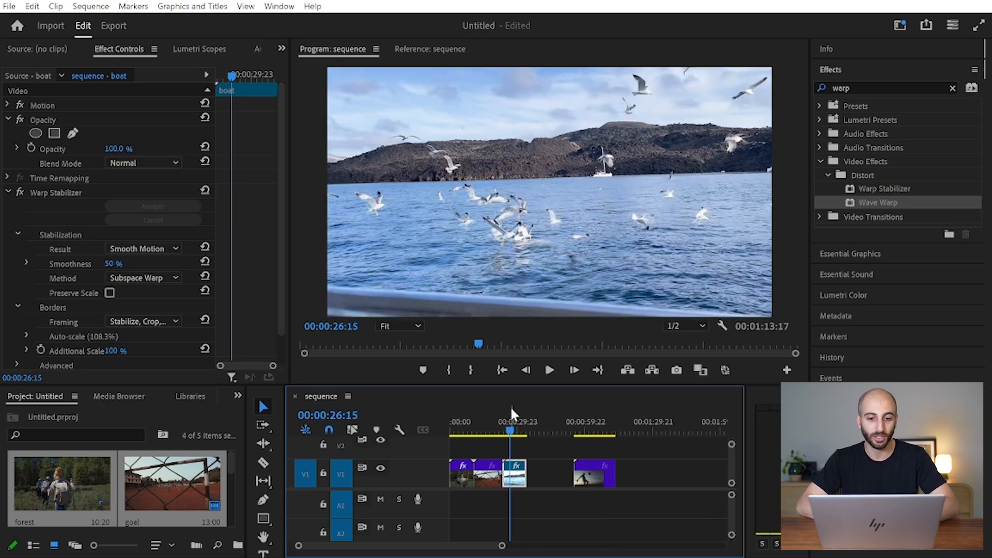
pyautogui.click(548, 369)
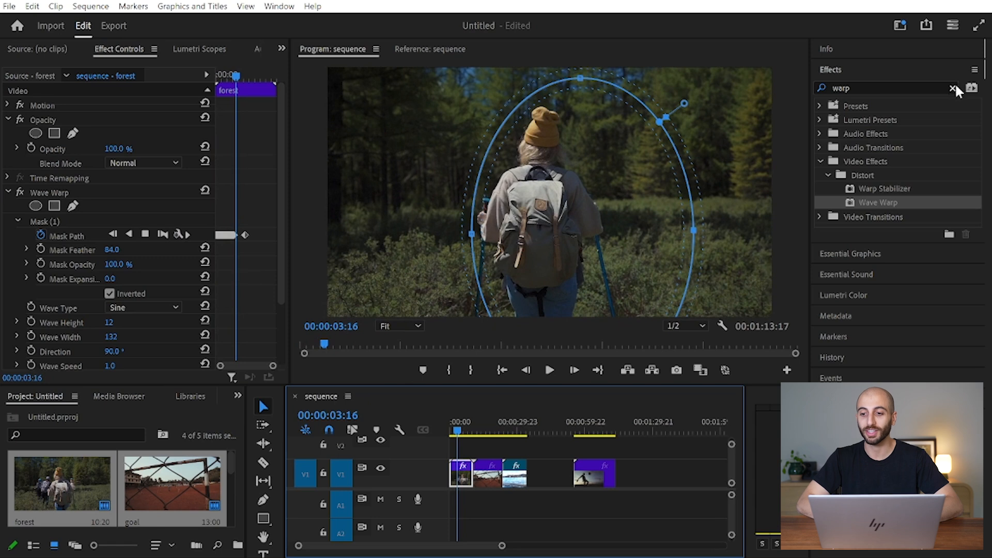
# Search Effects for 'distort' and choose Lens Distortion from the listed distort effects
pyautogui.click(954, 88)
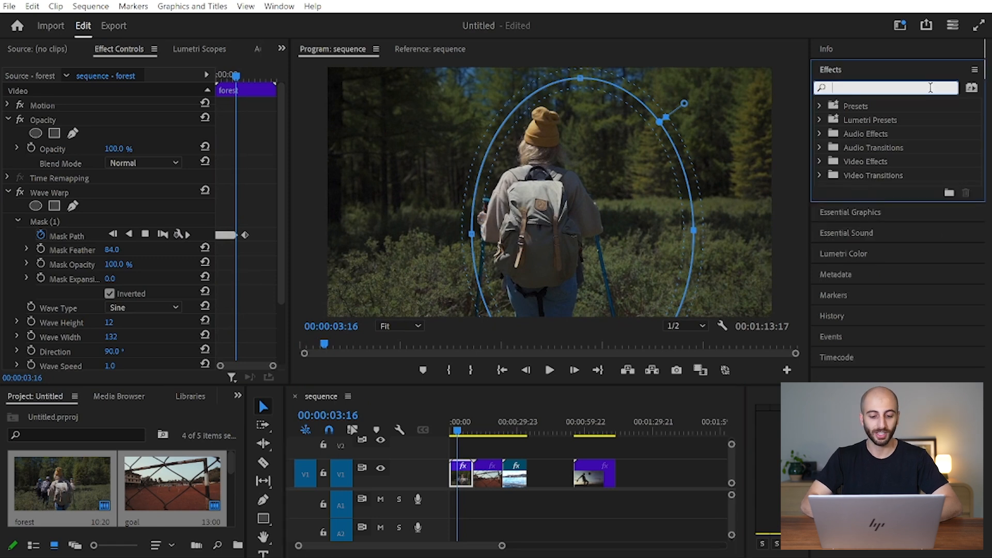
pyautogui.write('distort')
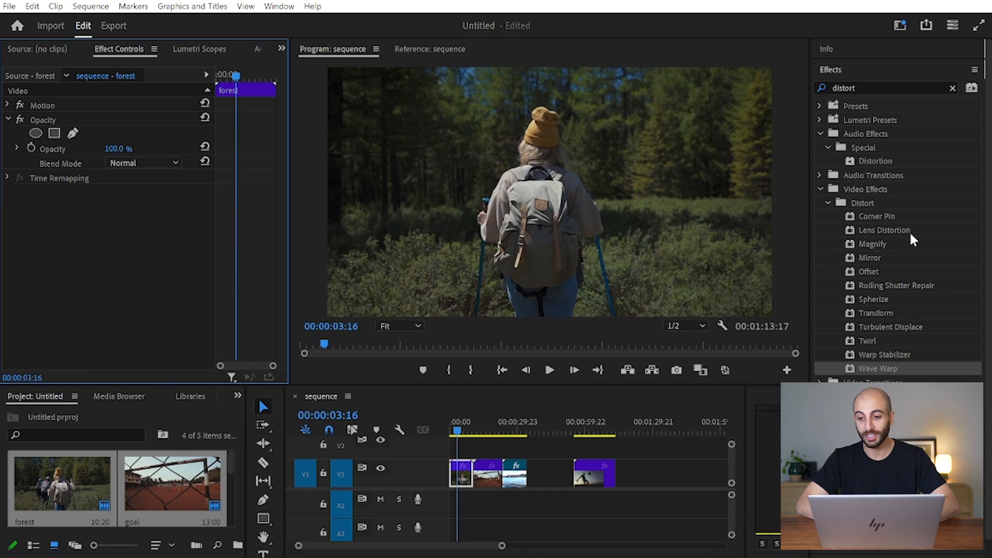
pyautogui.click(883, 229)
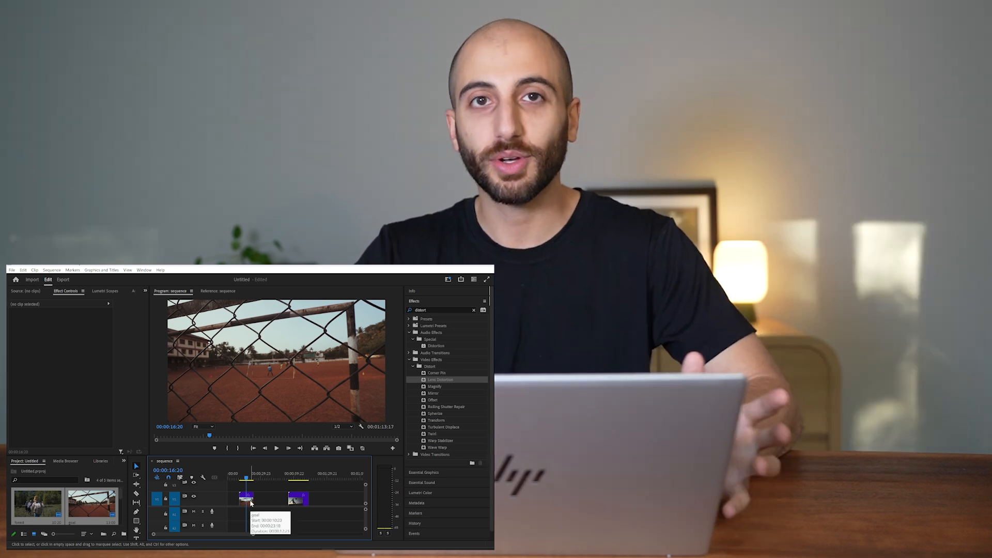
# Grab the goal-post clip in the V1 track to move it along the sequence
pyautogui.click(247, 497)
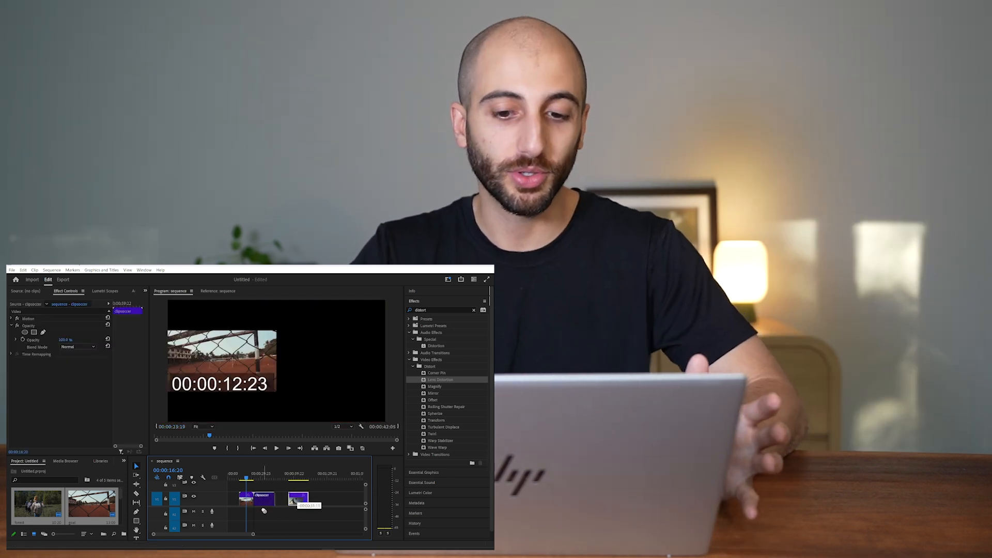